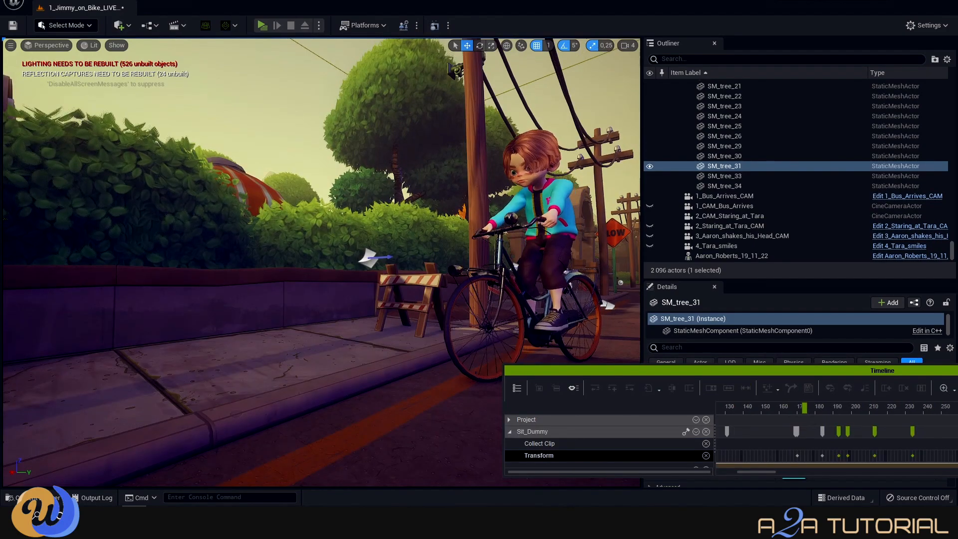
Reframe the viewport on Jimmy and his bike before reaching the Cinematics tools
left_click_drag(806, 406, 870, 407)
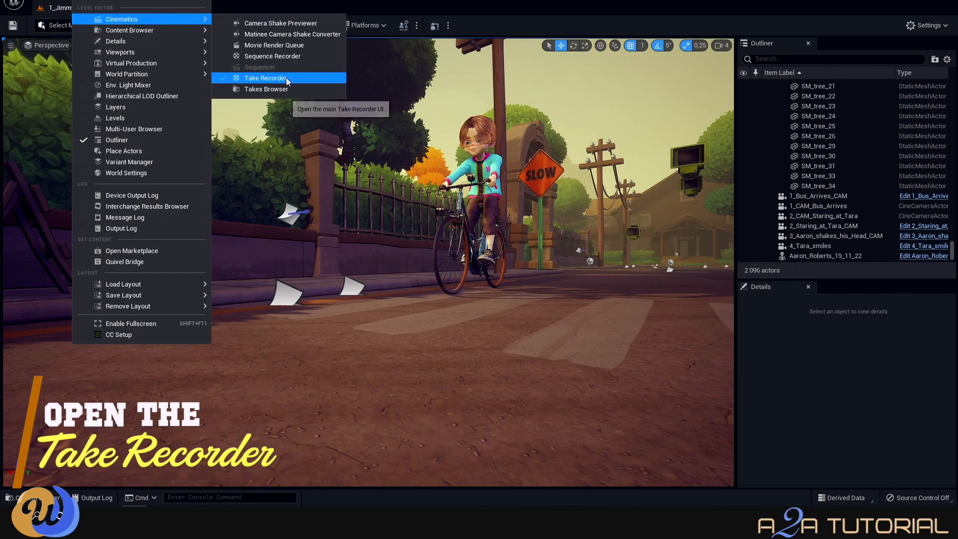
Launch Take Recorder and add Jimmys_Bike and Jimmy as Live Link sources
left_click(269, 78)
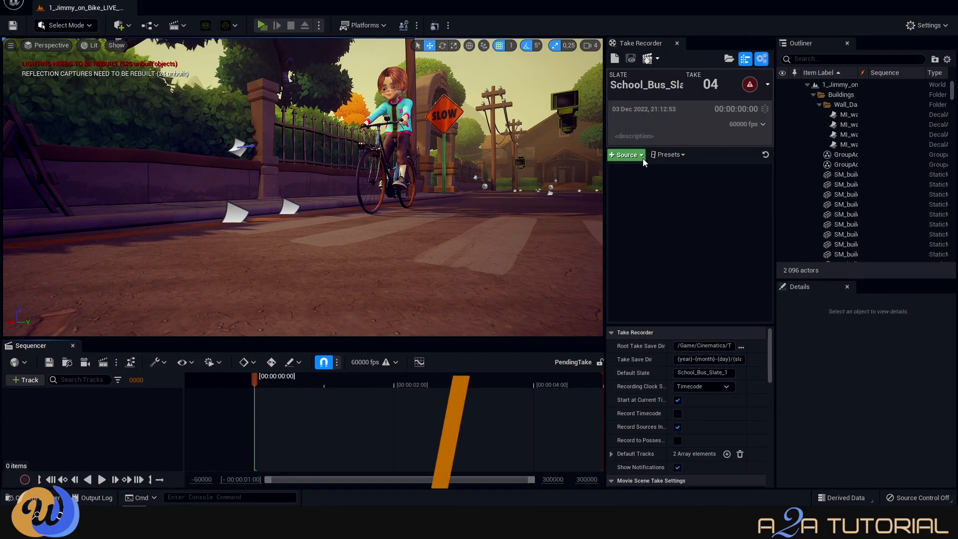
left_click(640, 155)
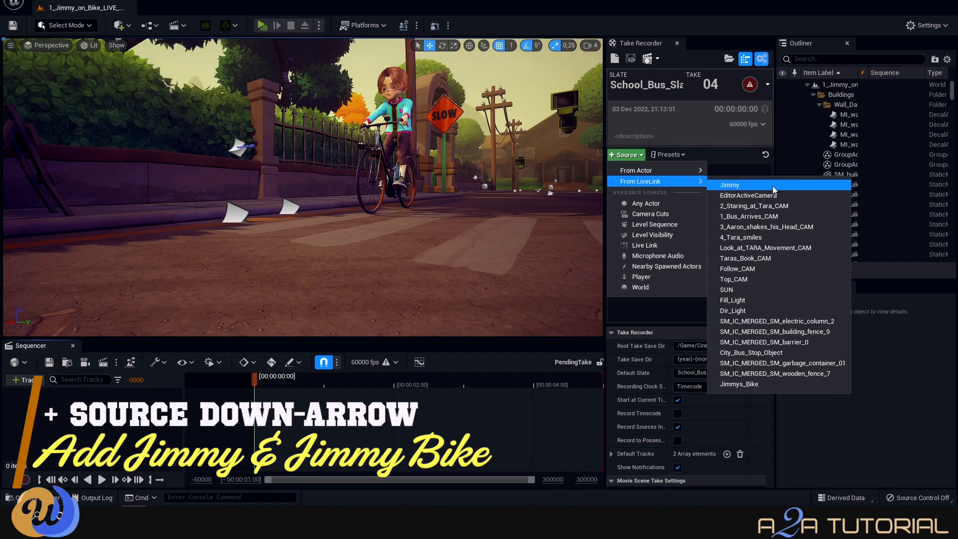
left_click(739, 384)
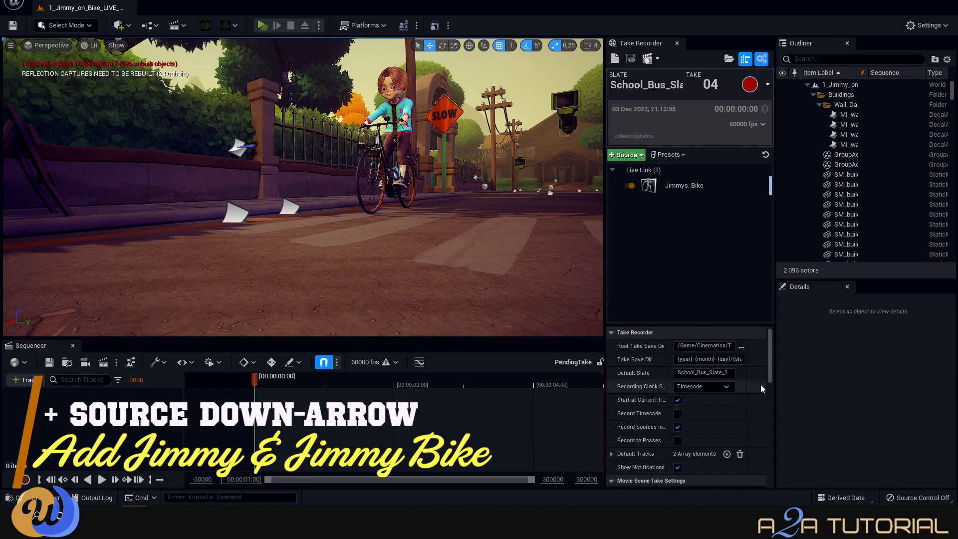
left_click(626, 153)
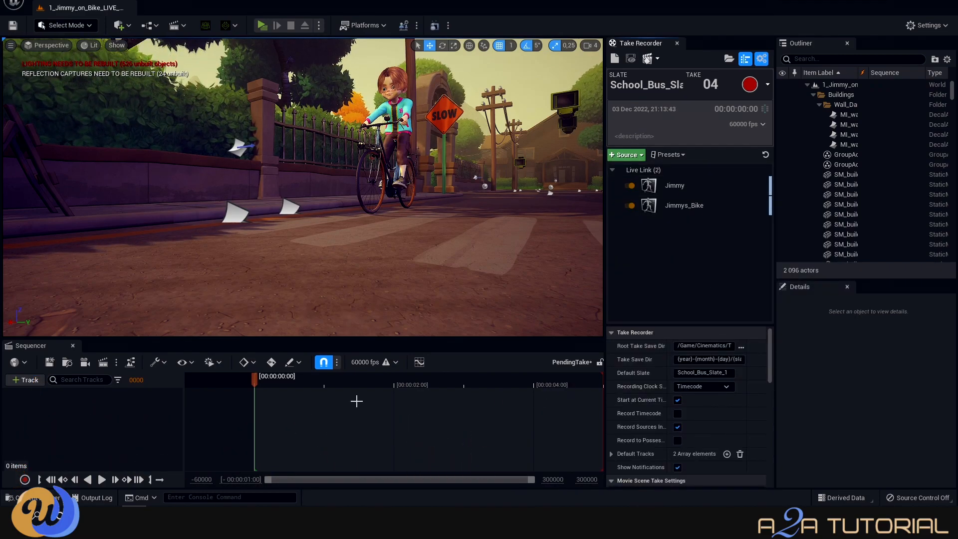
mouse_move(365, 370)
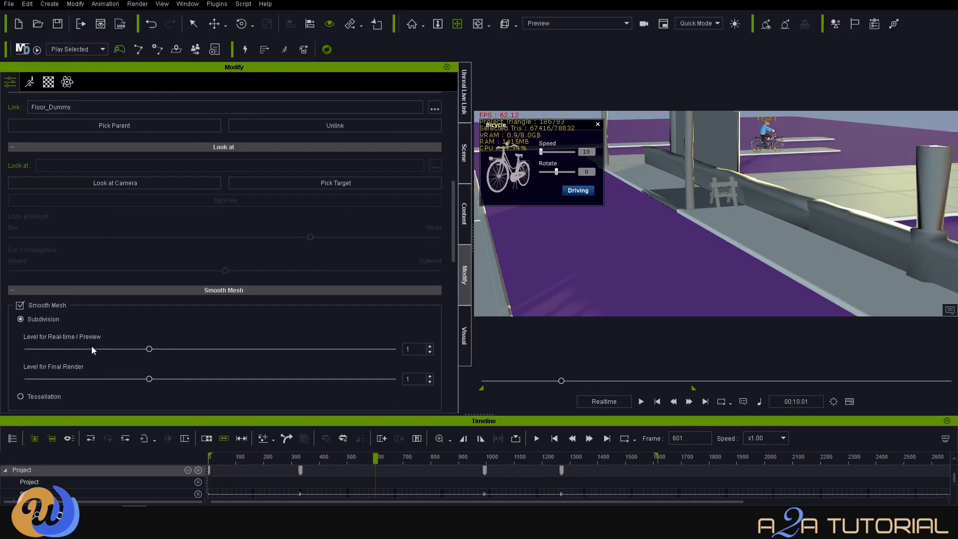
Rewind the iClone timeline to frame 0 and view through the Preview camera
scroll("down", 3)
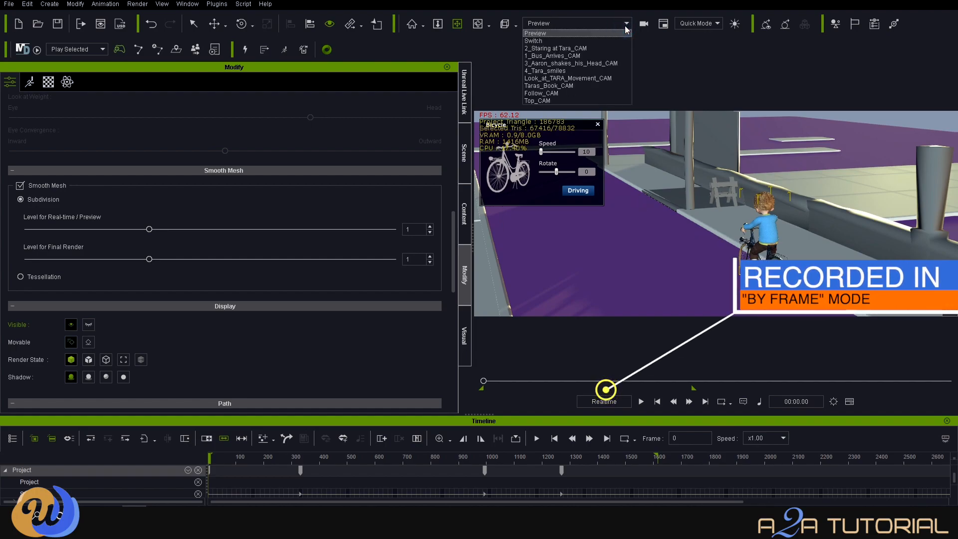
left_click(541, 94)
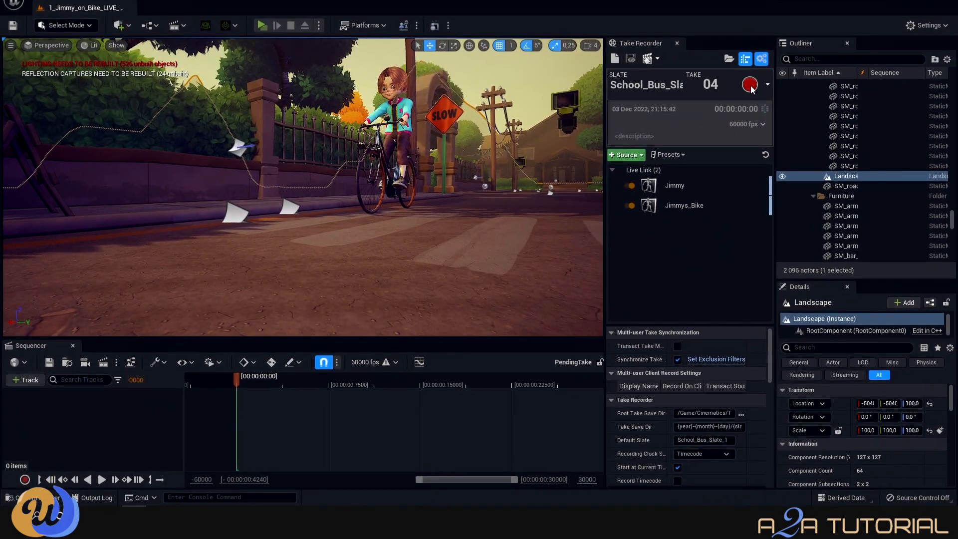
Record take 4 of the streamed bike ride, then stop the recording
left_click(750, 84)
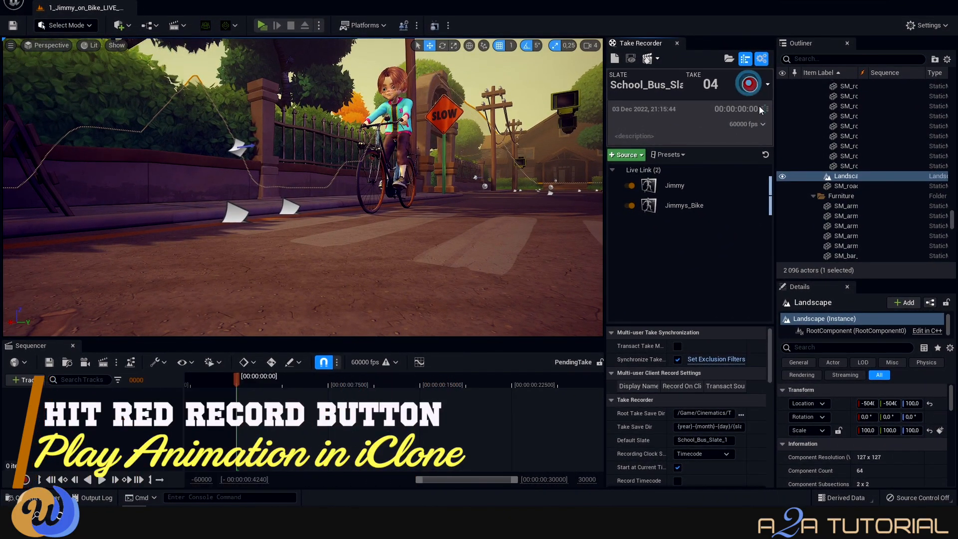
left_click(748, 84)
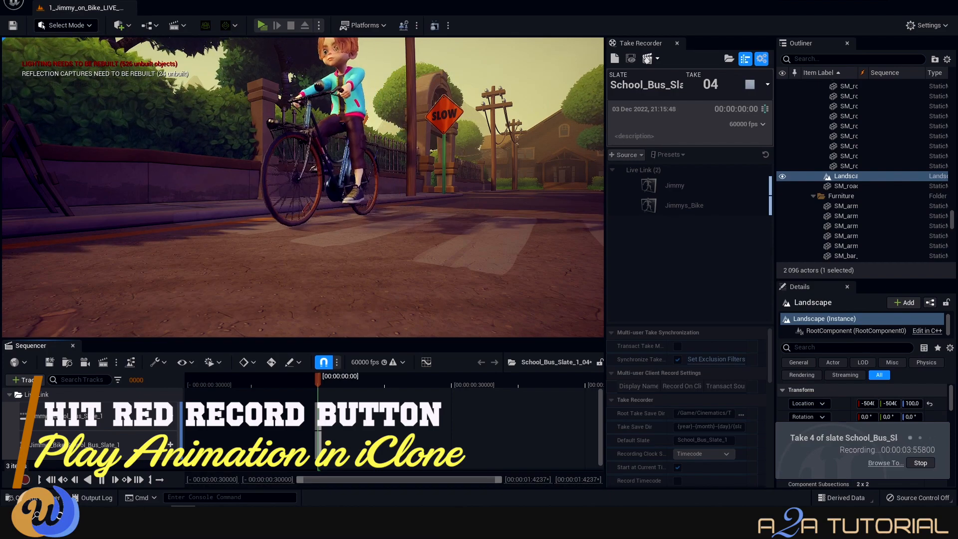
left_click(24, 479)
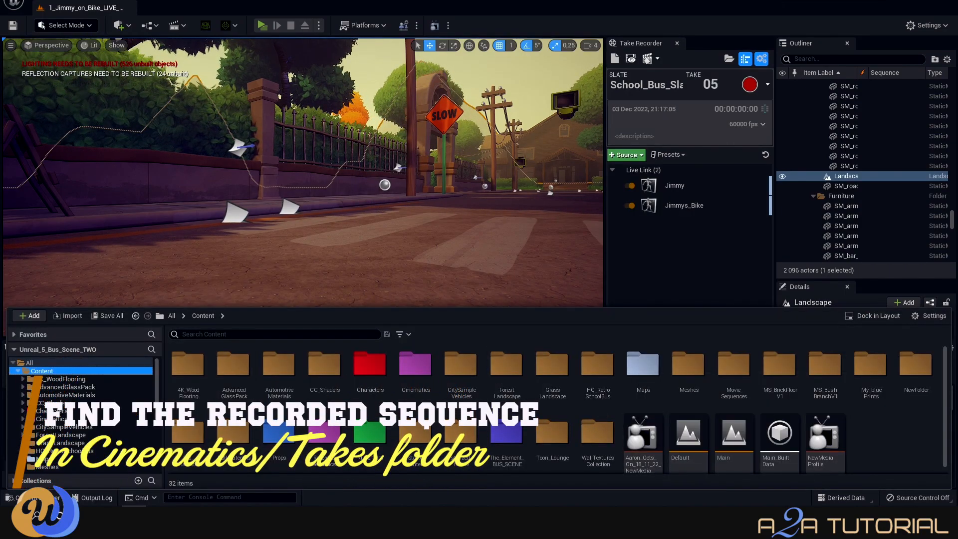
Load the School_Bus_Slate_1_04 take in the Sequencer, play it back and pause
double_click(416, 364)
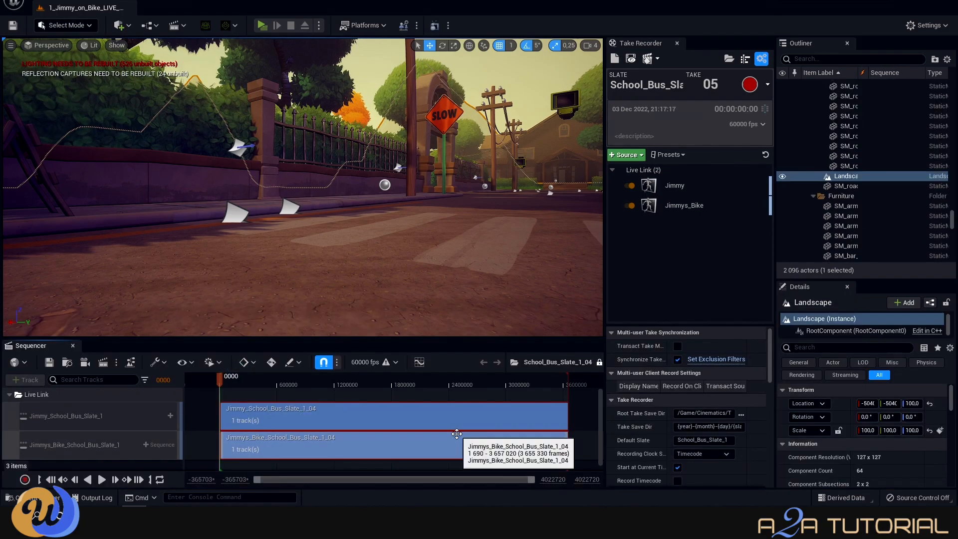
left_click(102, 479)
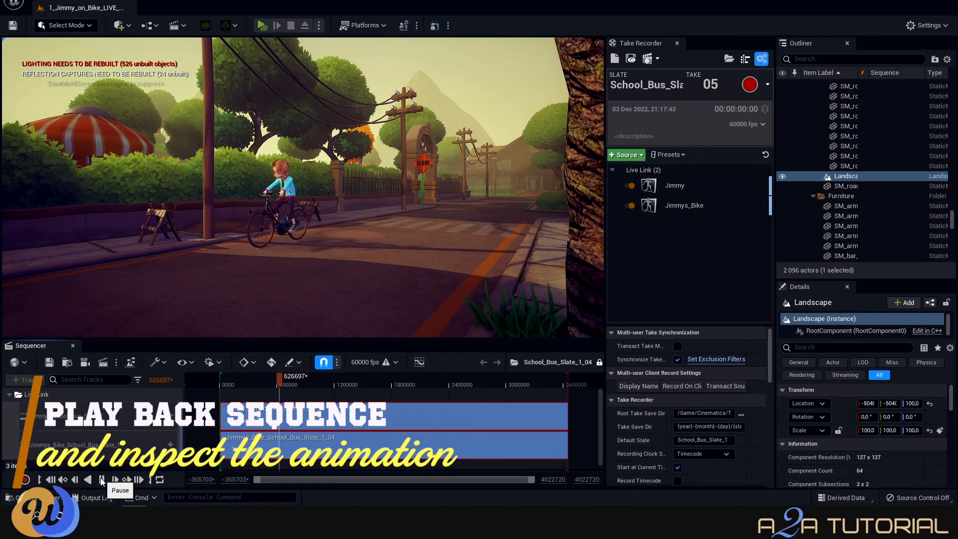
left_click(102, 479)
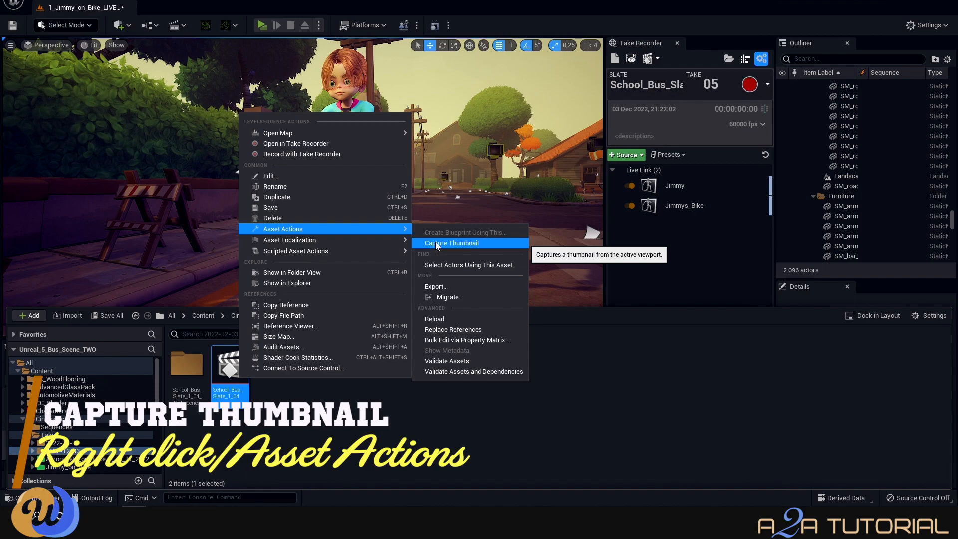
mouse_move(397, 435)
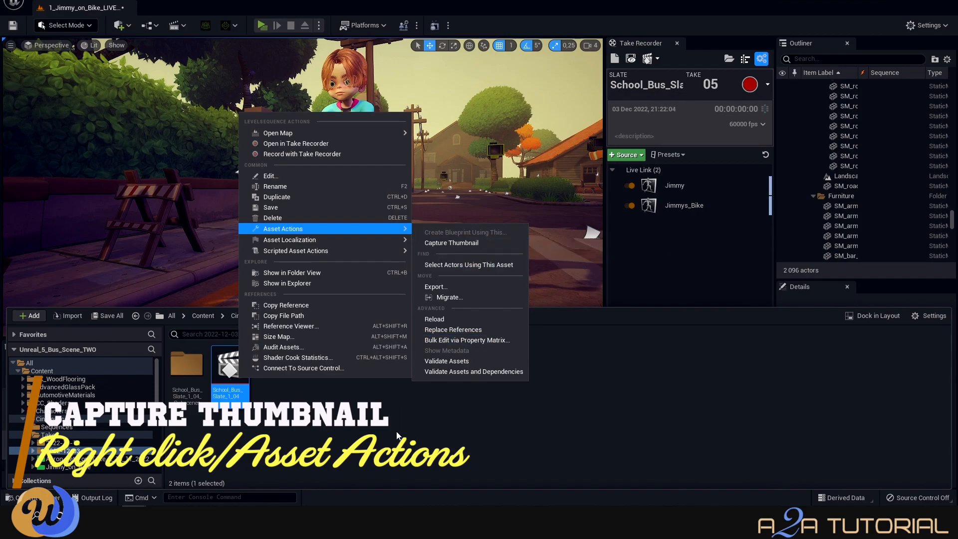
Capture a thumbnail of Jimmy riding for the take 4 sequence asset via Asset Actions
left_click(451, 243)
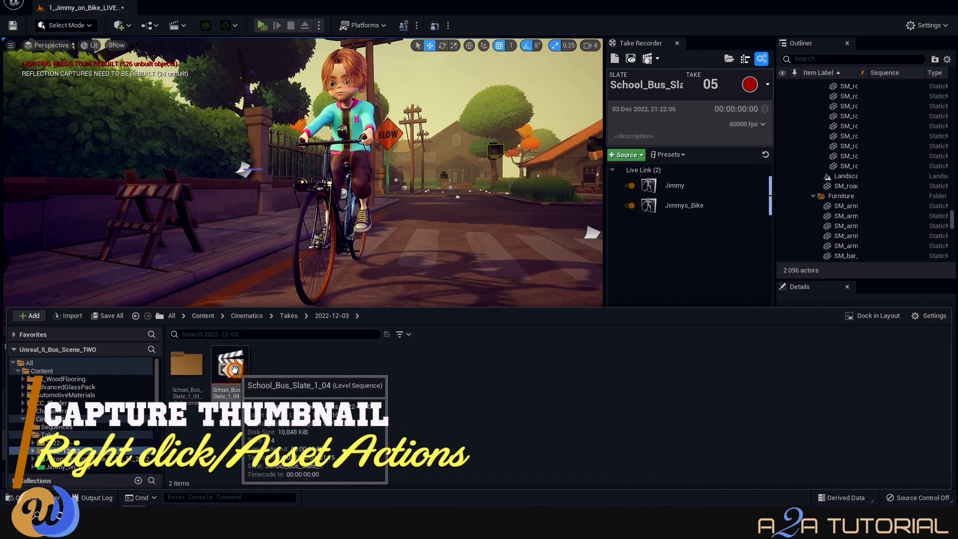
right_click(229, 366)
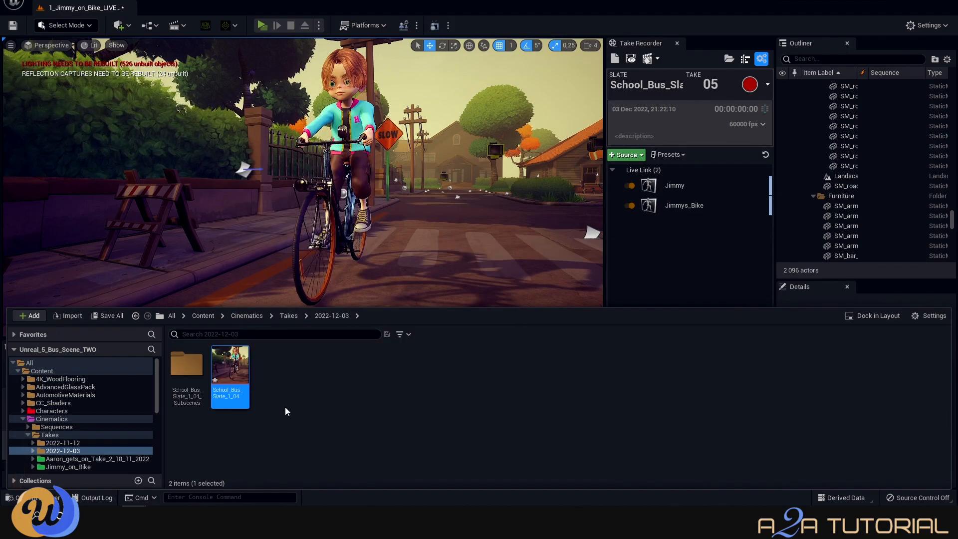
right_click(229, 377)
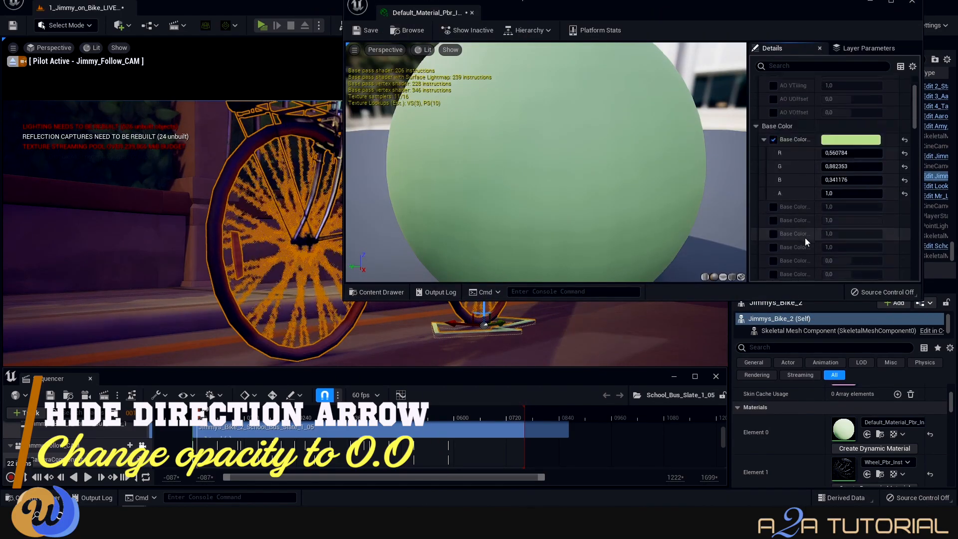
Scroll the arrow material's parameters toward its opacity setting
scroll("down", 3)
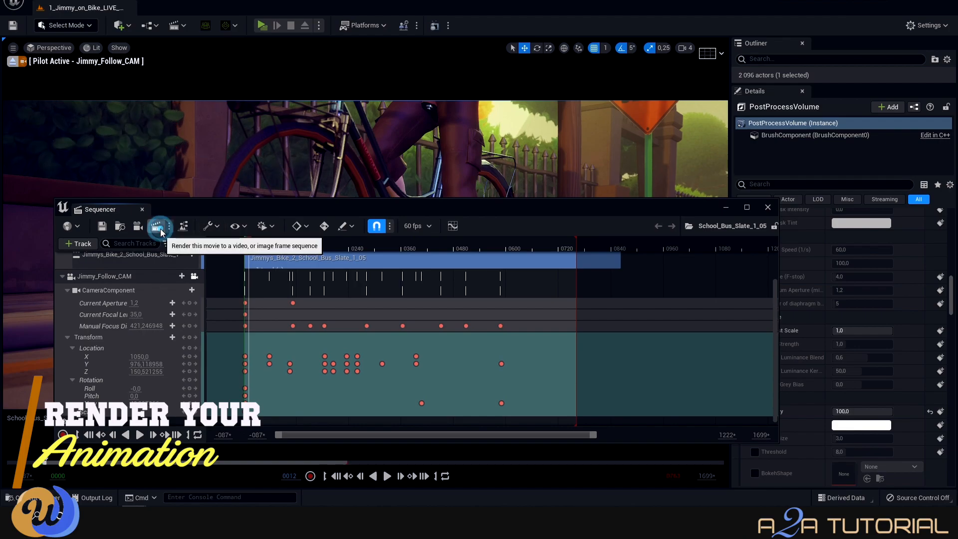
Set Render Movie output to Video Sequence (avi) and capture the movie
left_click(160, 225)
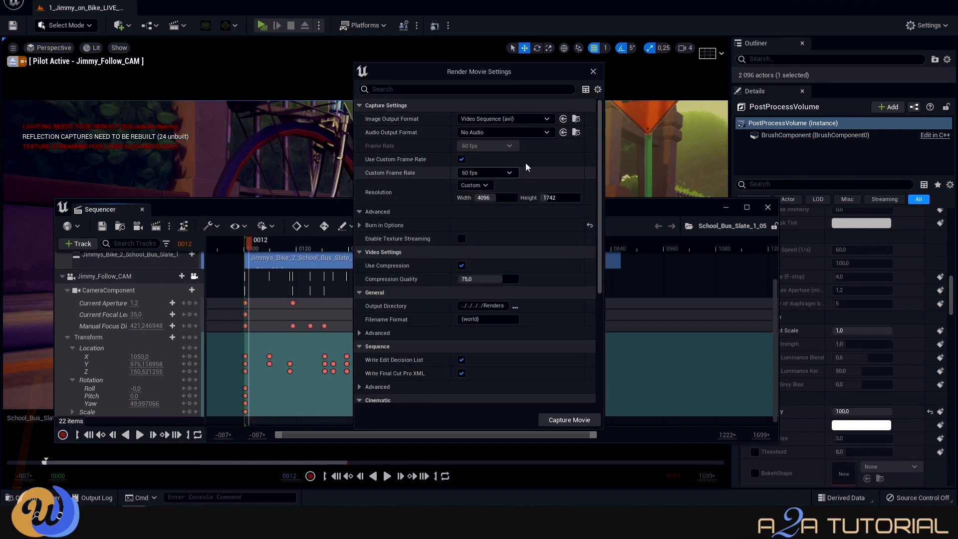
scroll("down", 3)
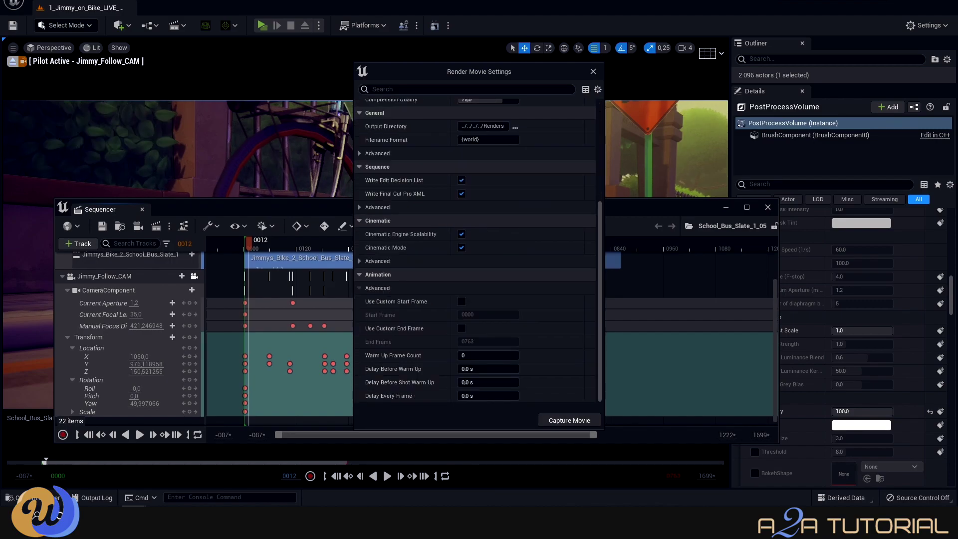
left_click(569, 420)
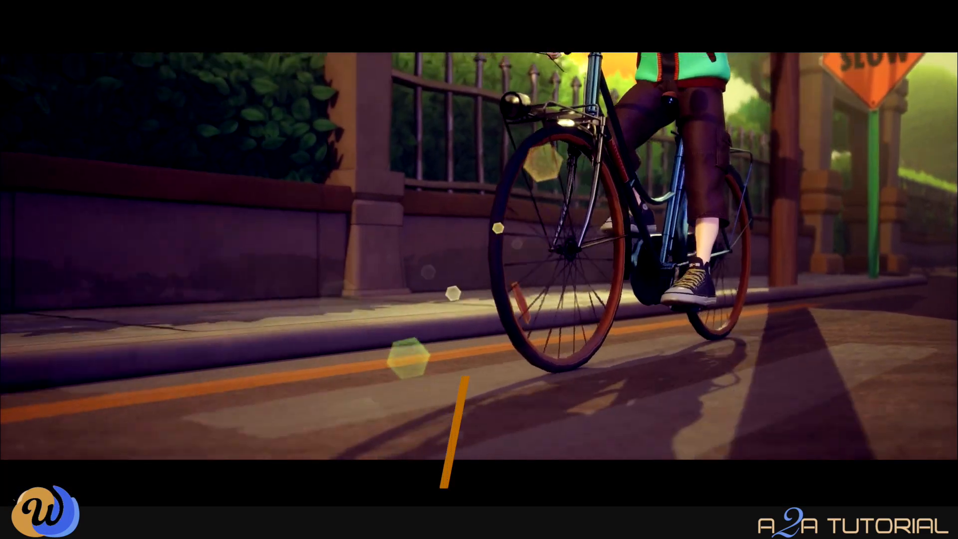